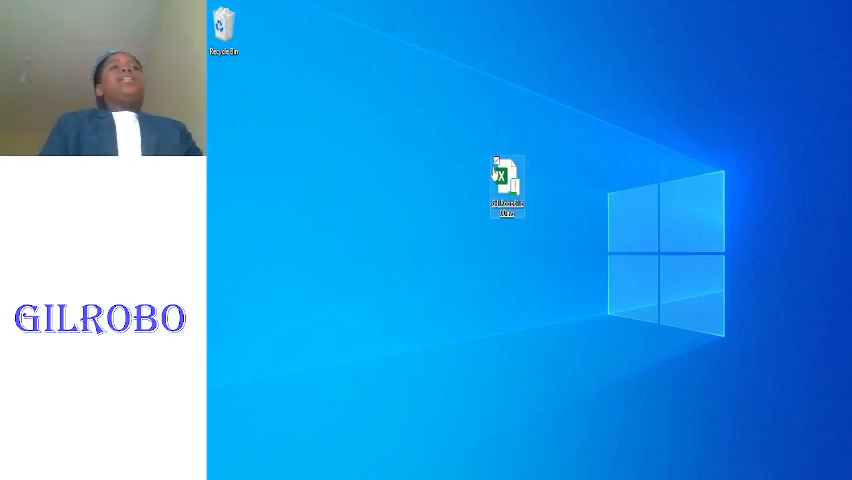
- Open the GilRobo workbook from the desktop, pass the welcome screen and dismiss the remaining-days notice
double_click(508, 184)
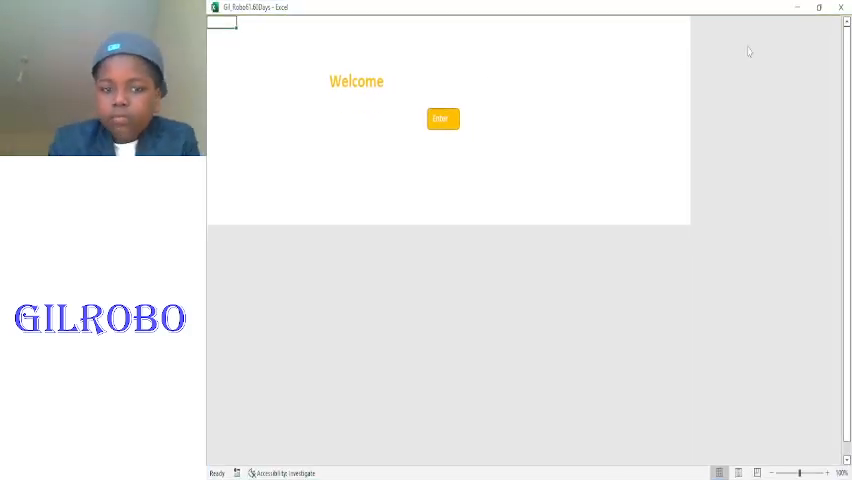
left_click(442, 118)
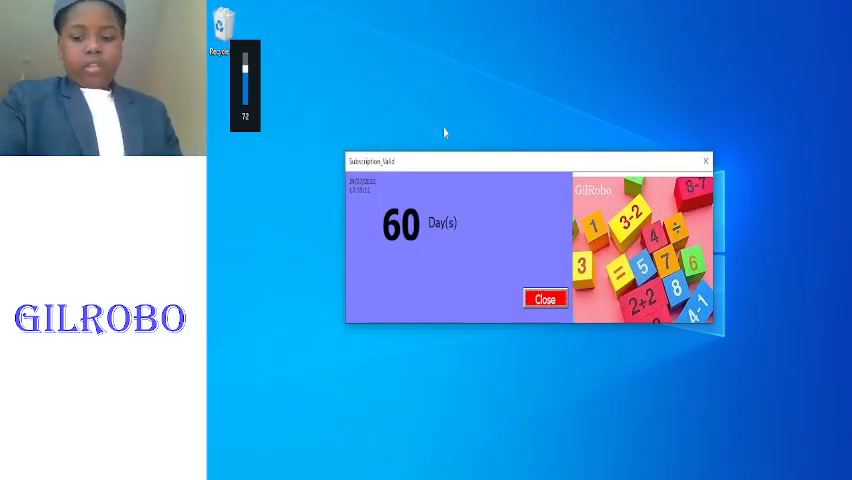
left_click(544, 298)
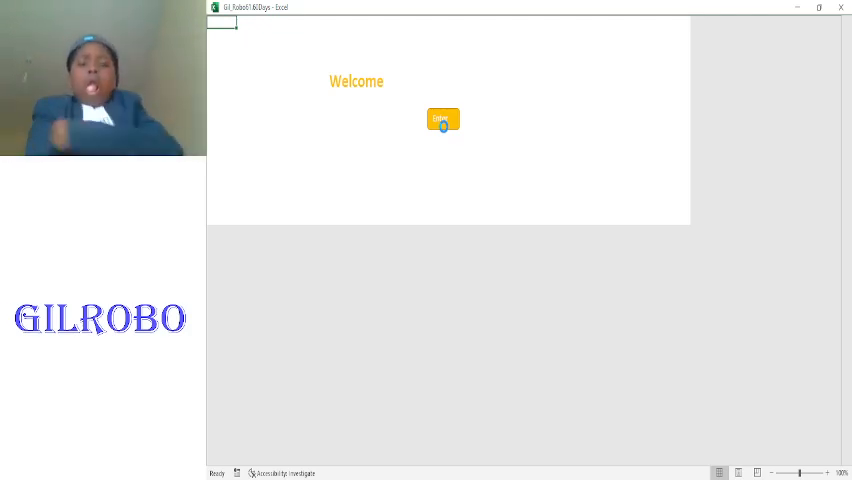
left_click(442, 120)
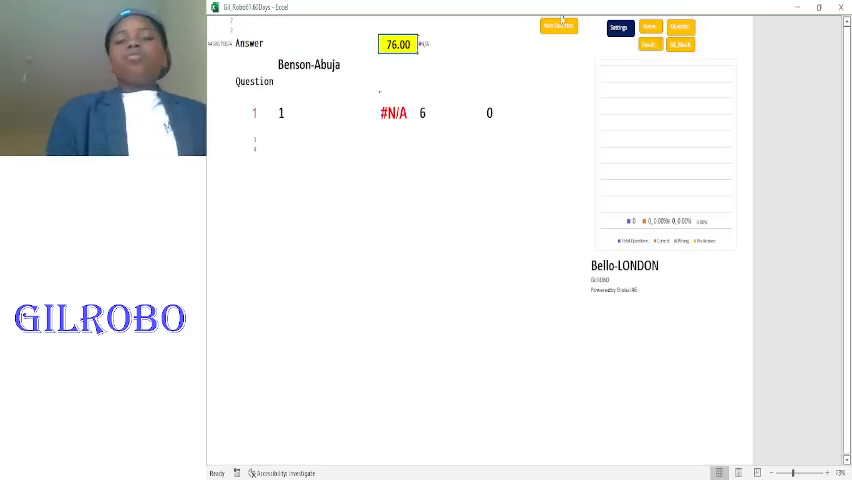
- From Settings start an Auto Question Game at the ADDITION level with the default question count
left_click(618, 28)
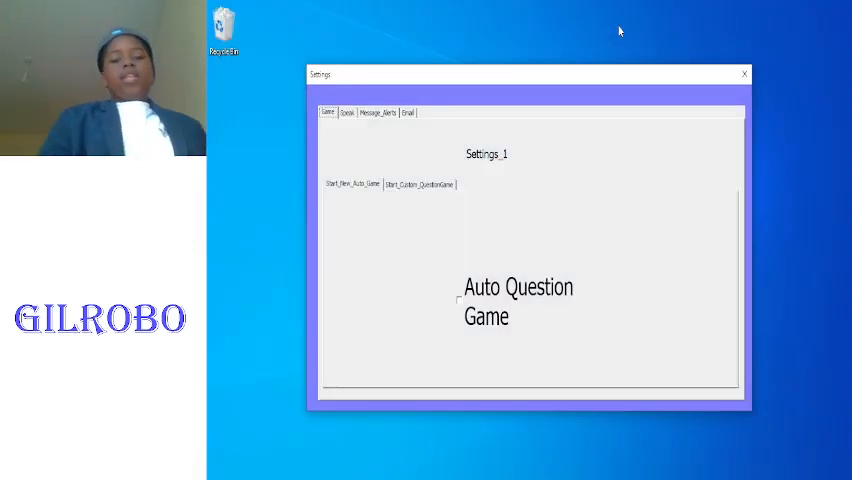
mouse_move(516, 264)
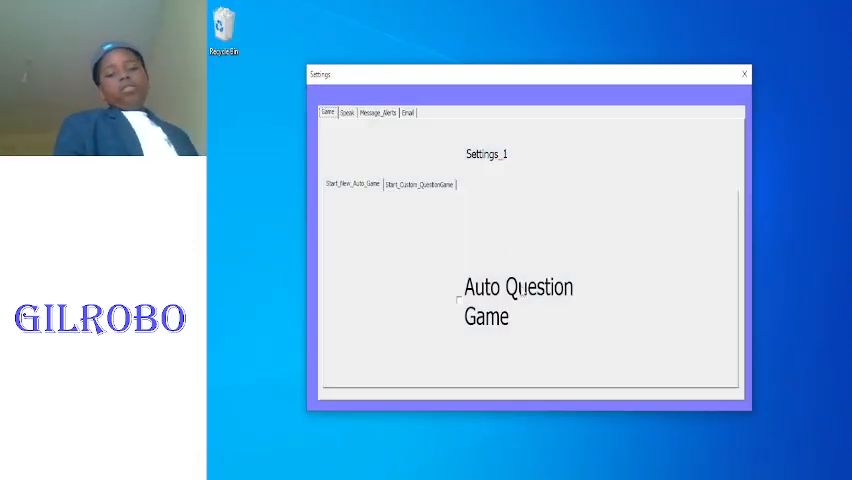
left_click(348, 184)
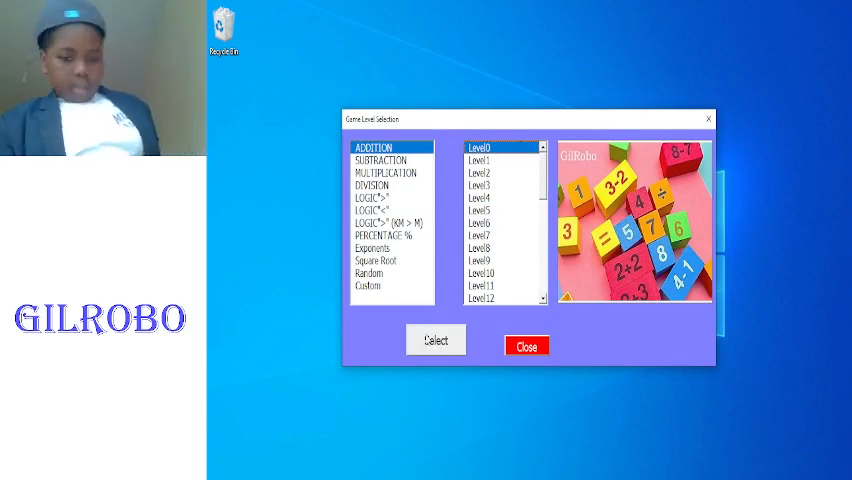
left_click(436, 340)
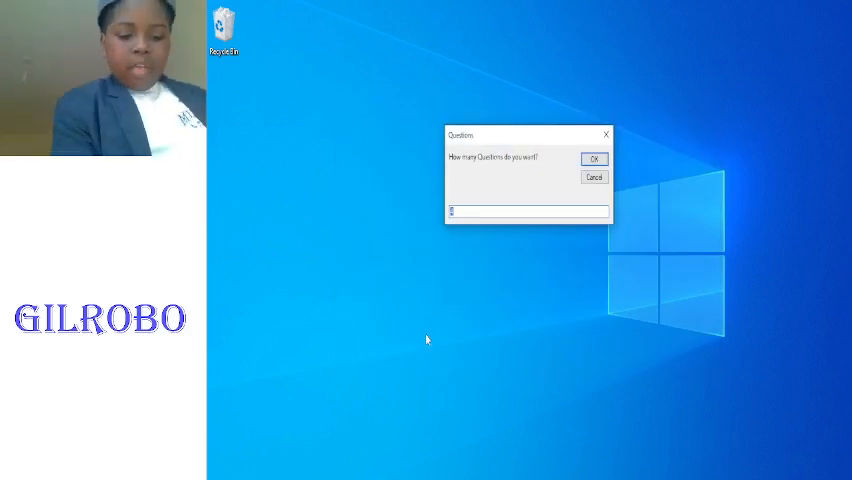
left_click(594, 160)
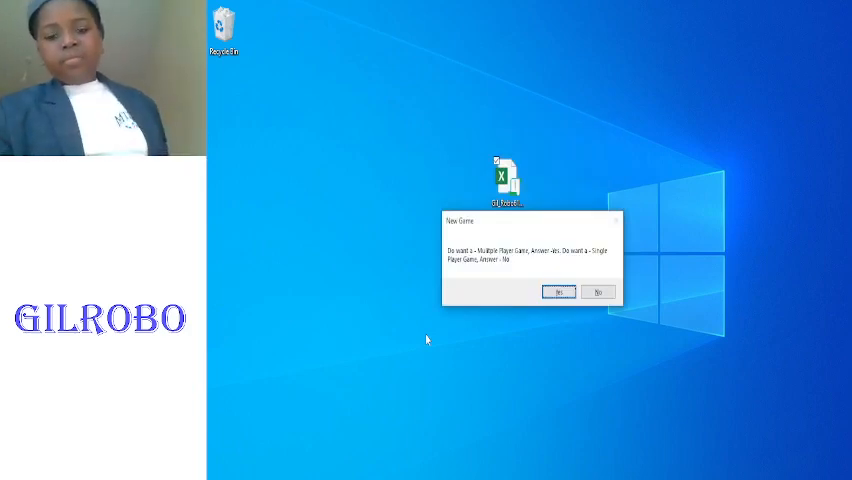
- Confirm the new game and add 'PS5' as the first registered player
left_click(558, 292)
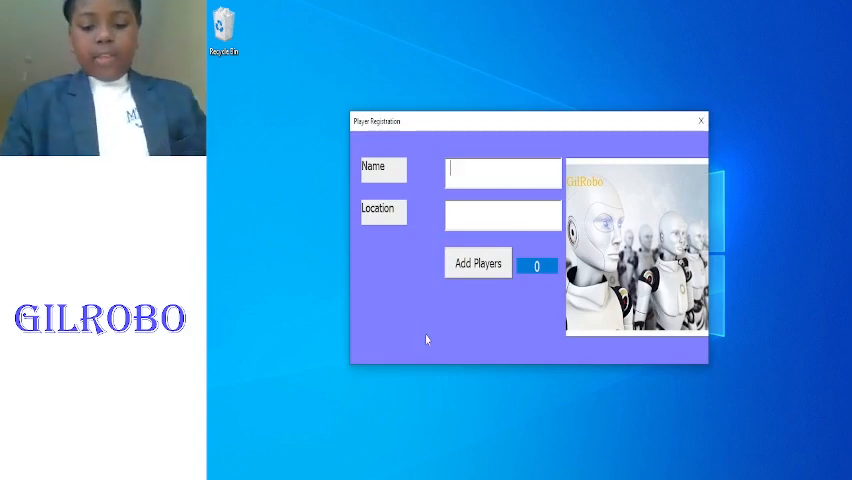
type("PS5")
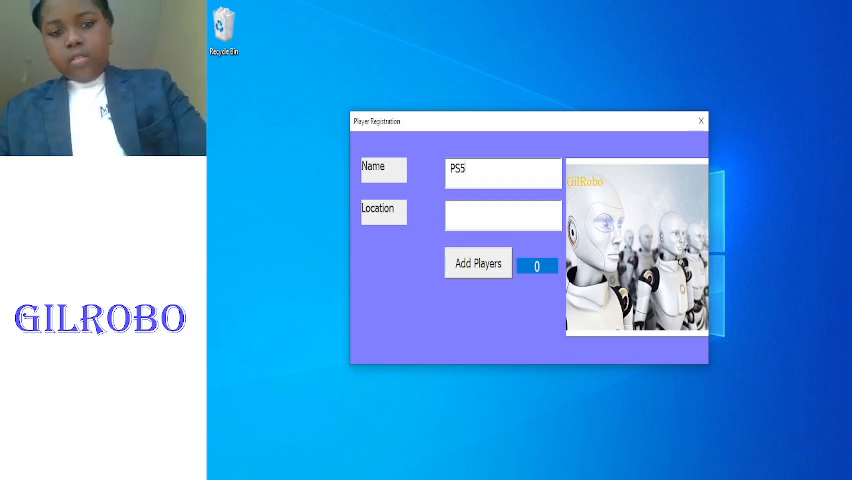
left_click(476, 262)
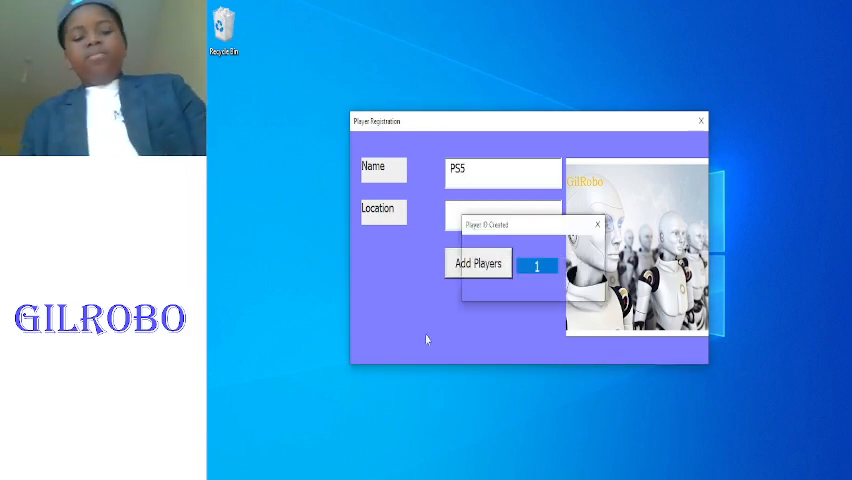
left_click(596, 224)
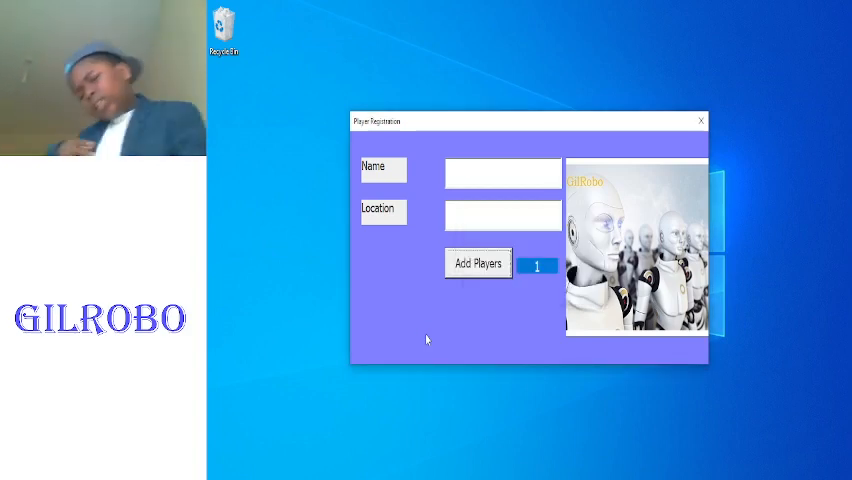
left_click(476, 262)
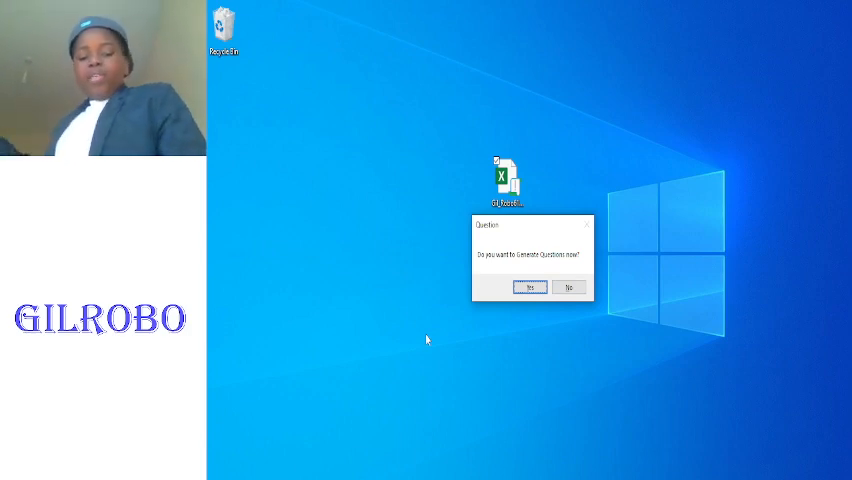
- Choose to add another player and enter the name 'Nintendo'
left_click(530, 288)
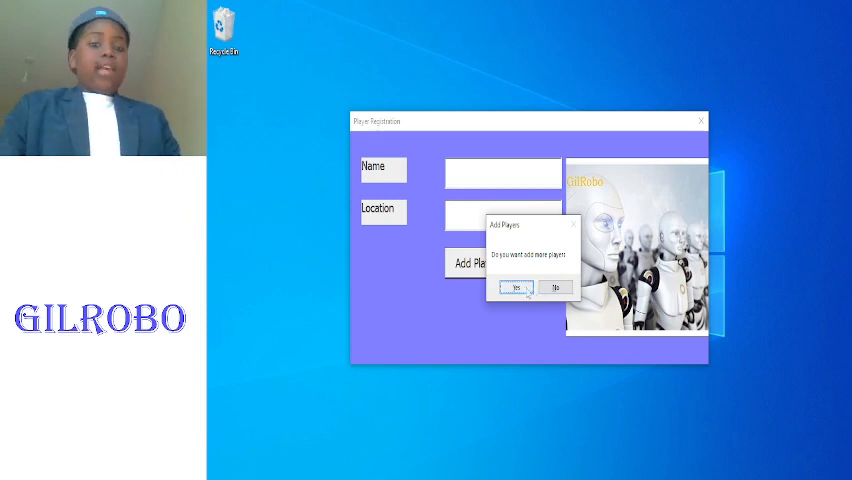
left_click(516, 288)
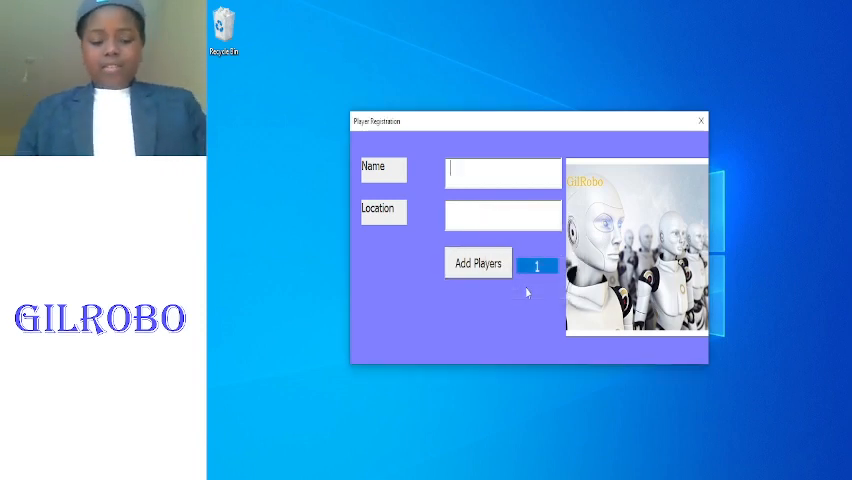
type("Ni")
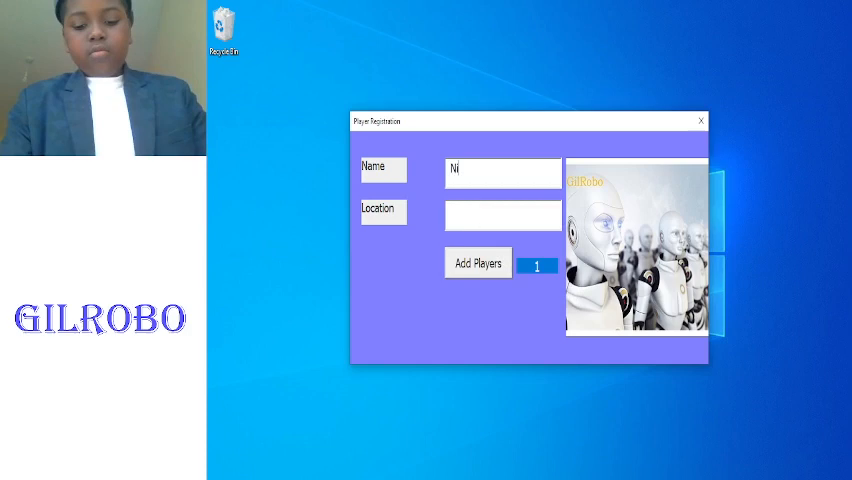
type("nten")
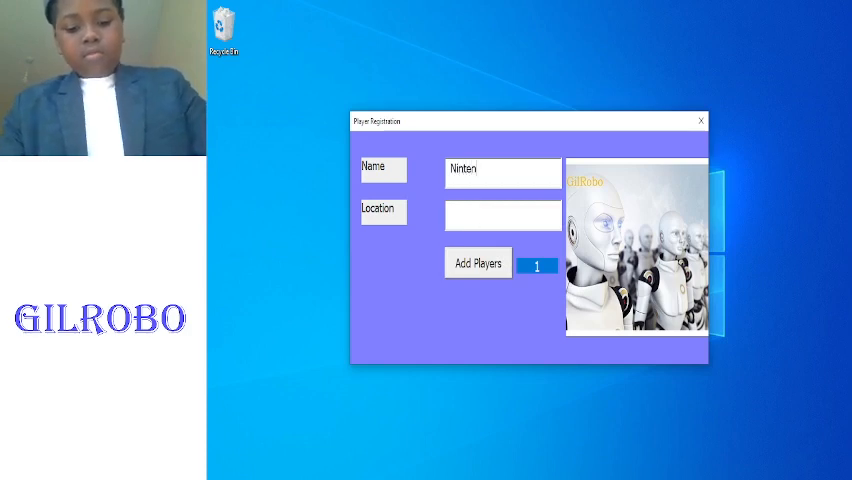
type("do")
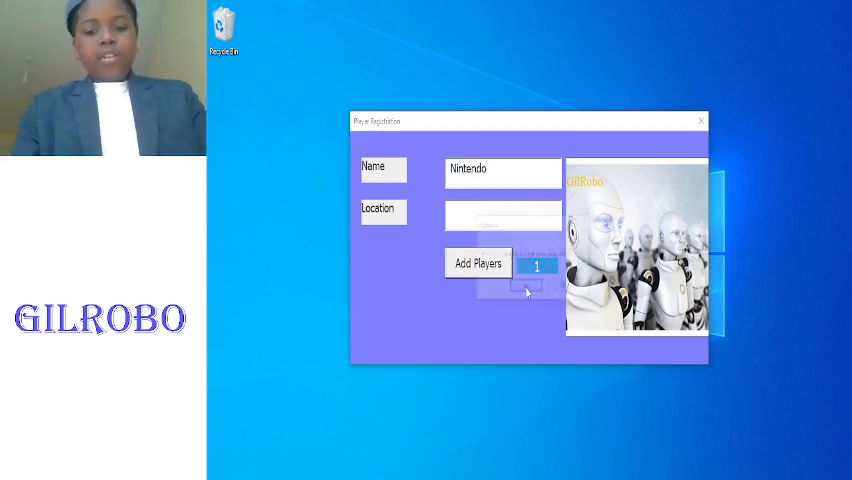
- Add Nintendo as the second player and finish player registration
left_click(476, 264)
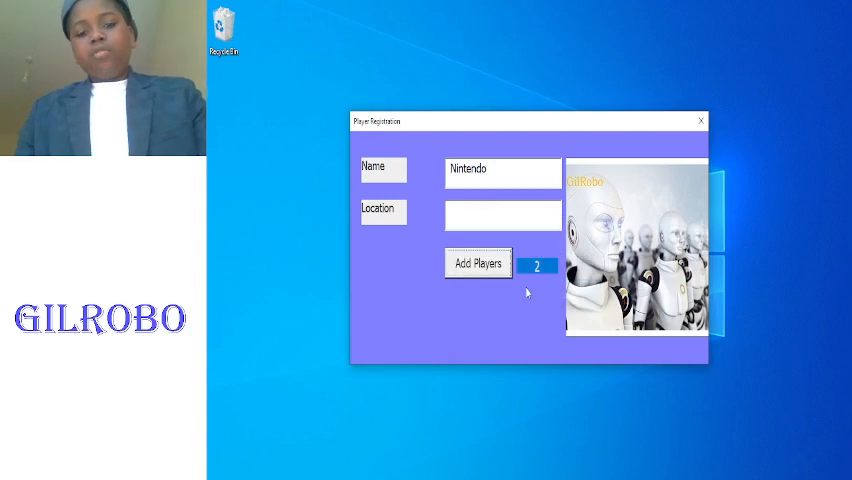
left_click(476, 264)
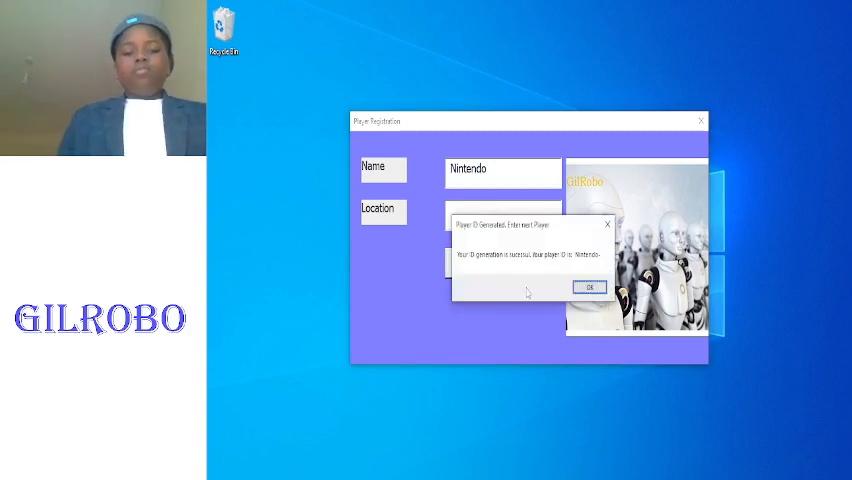
left_click(590, 288)
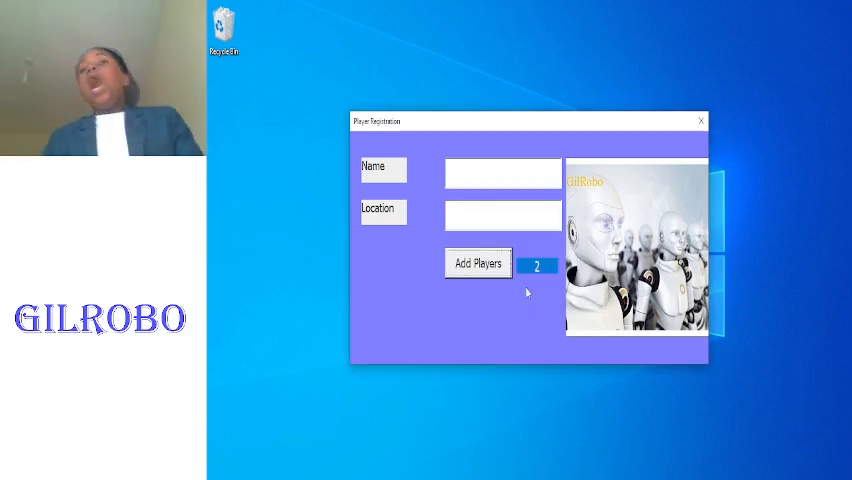
left_click(476, 264)
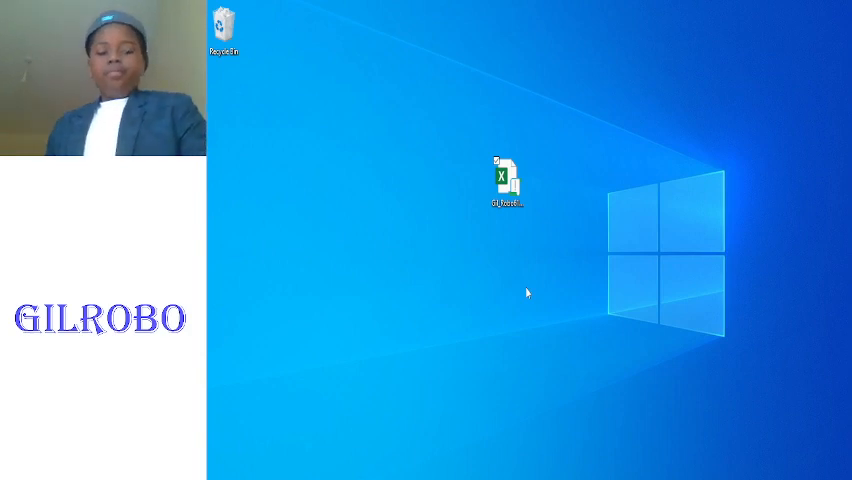
- Reopen the GilRobo workbook and start the game so PS5's question 0 + 5 shows
double_click(504, 180)
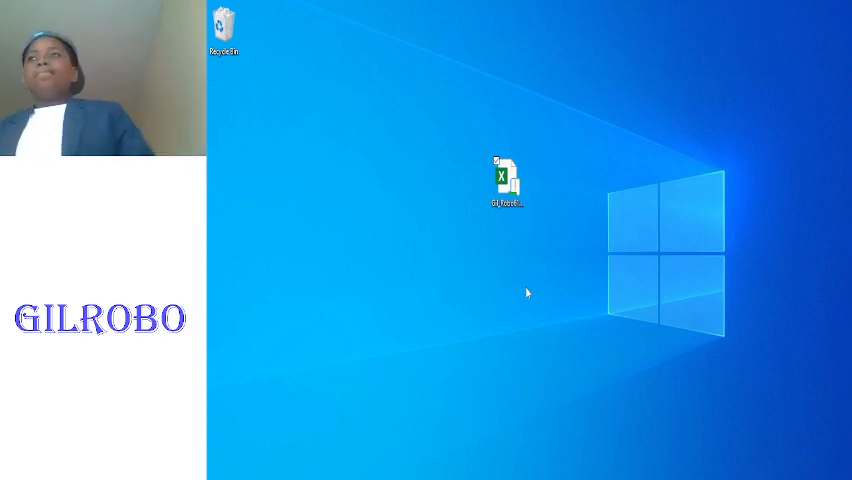
double_click(506, 180)
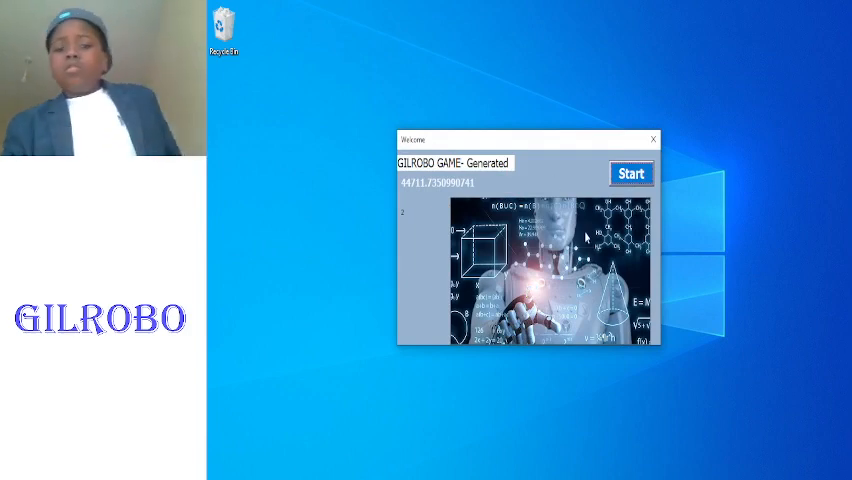
left_click(630, 172)
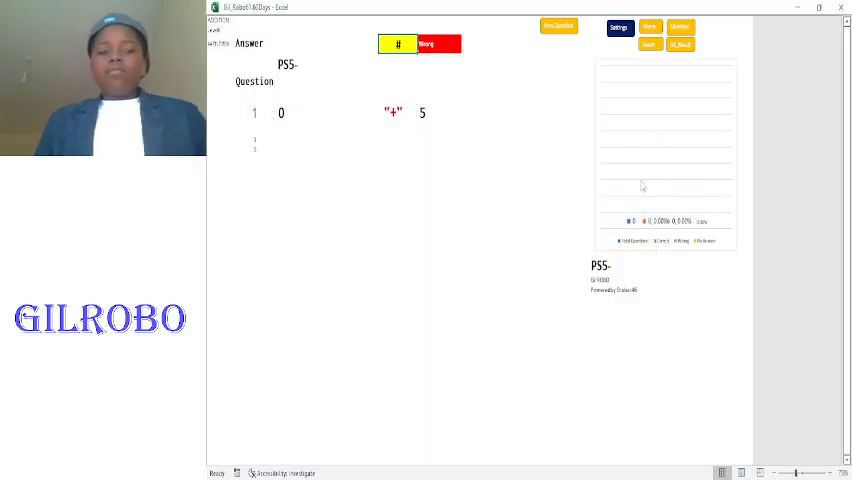
mouse_move(644, 188)
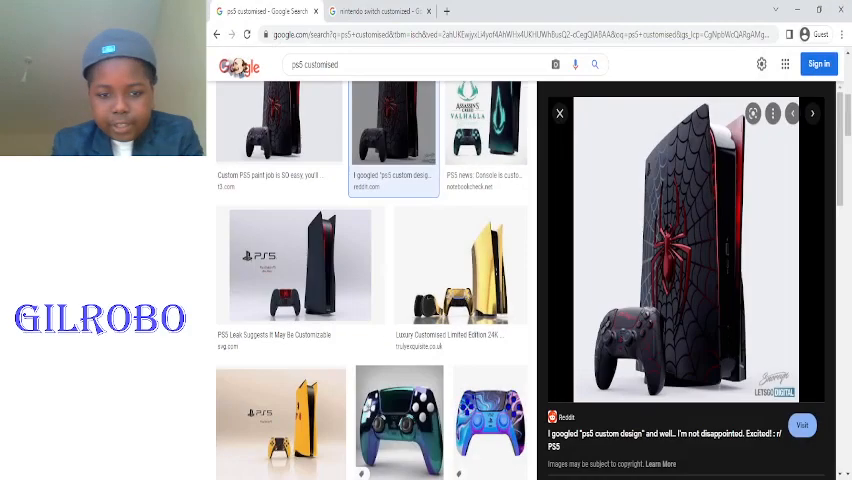
mouse_move(470, 176)
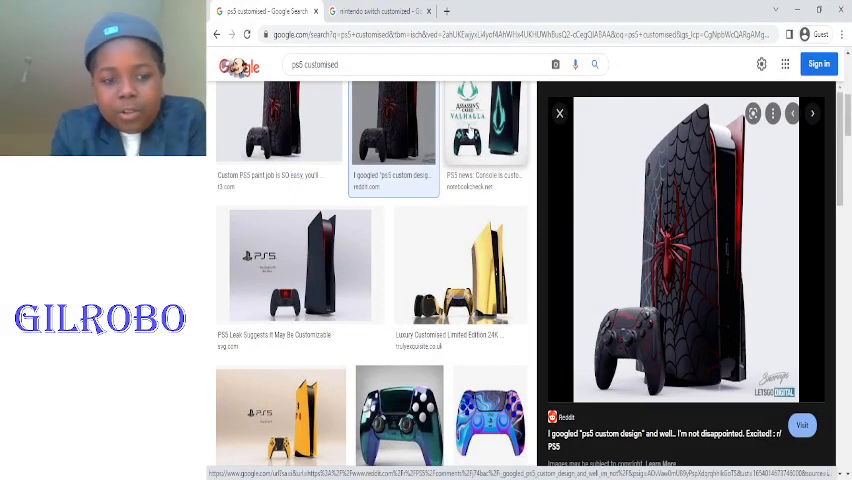
mouse_move(390, 242)
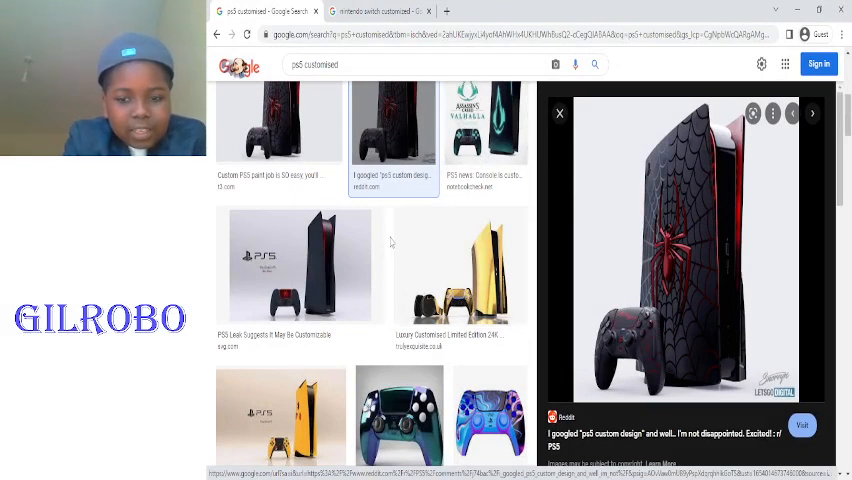
mouse_move(450, 196)
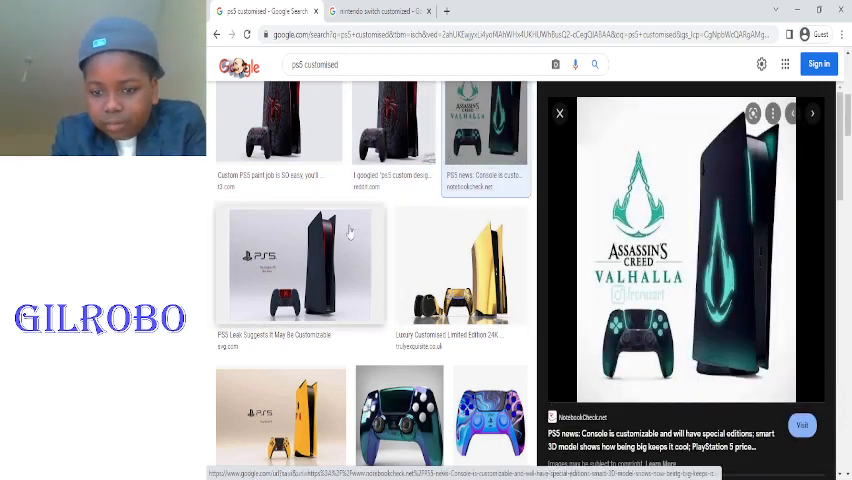
- Preview the black, gold and gold-and-white custom PS5 images, then return to the game workbook
left_click(300, 264)
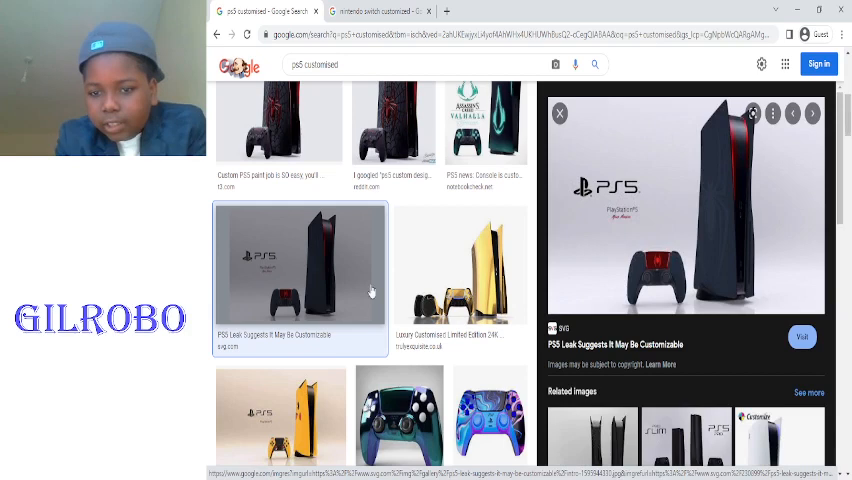
left_click(460, 264)
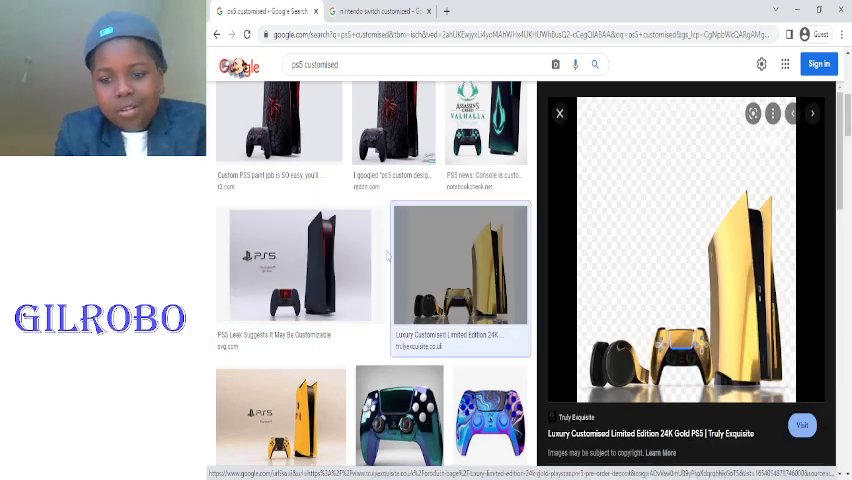
left_click(280, 416)
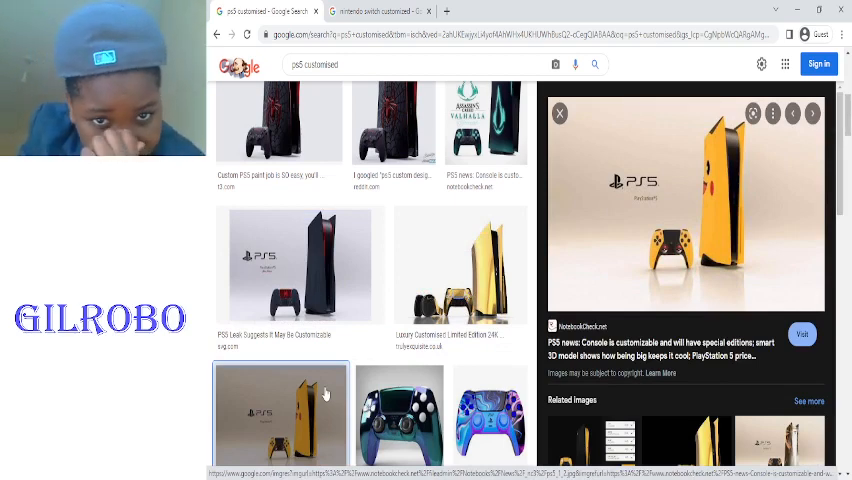
mouse_move(310, 356)
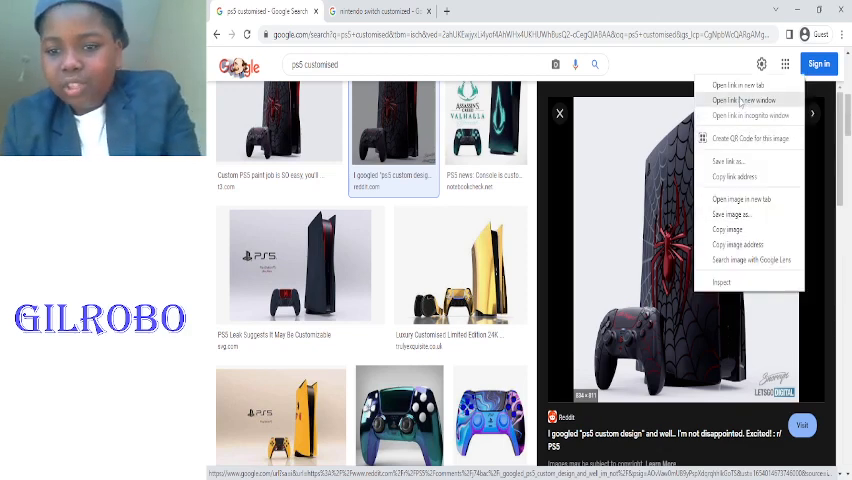
mouse_move(732, 228)
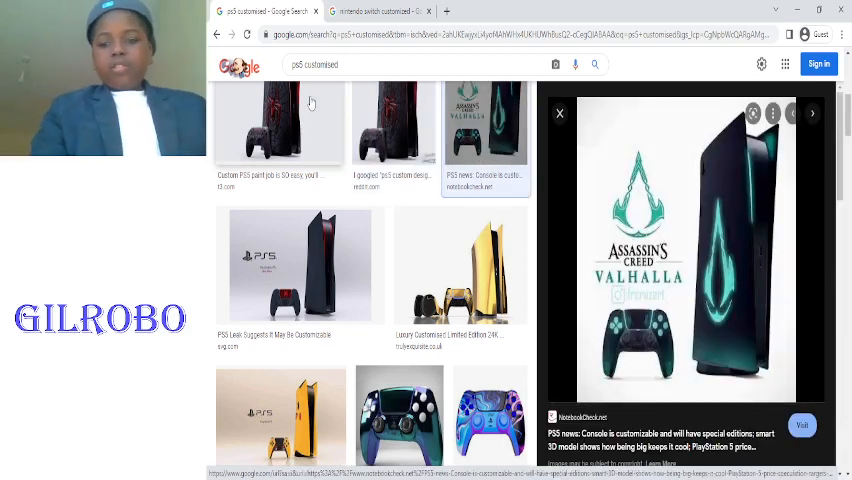
left_click(392, 122)
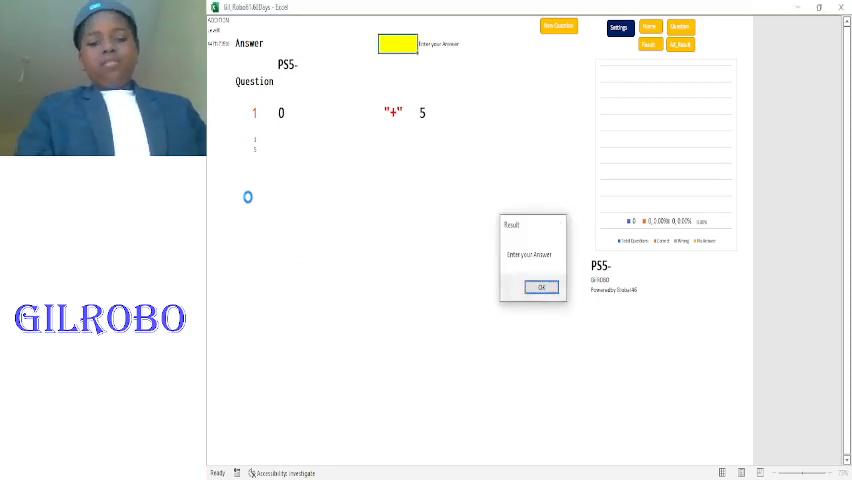
- Dismiss the answer prompt and shrink the pasted spider PS5 picture to a small image below the question
left_click(540, 288)
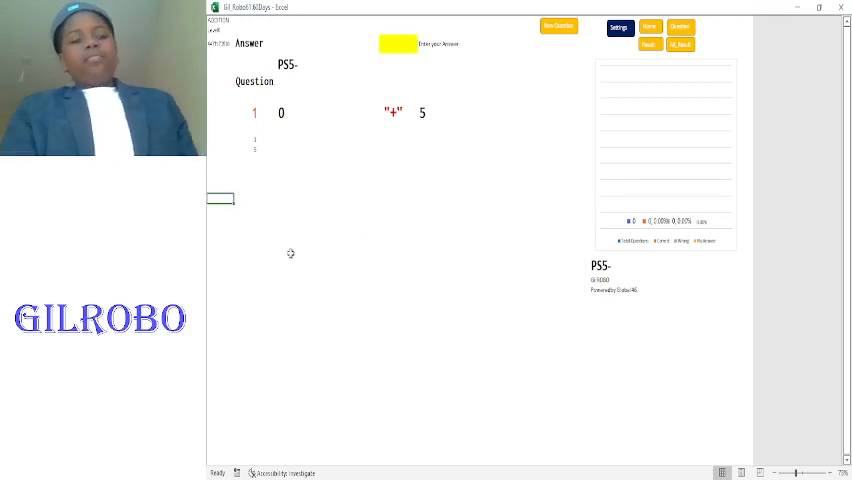
mouse_move(446, 392)
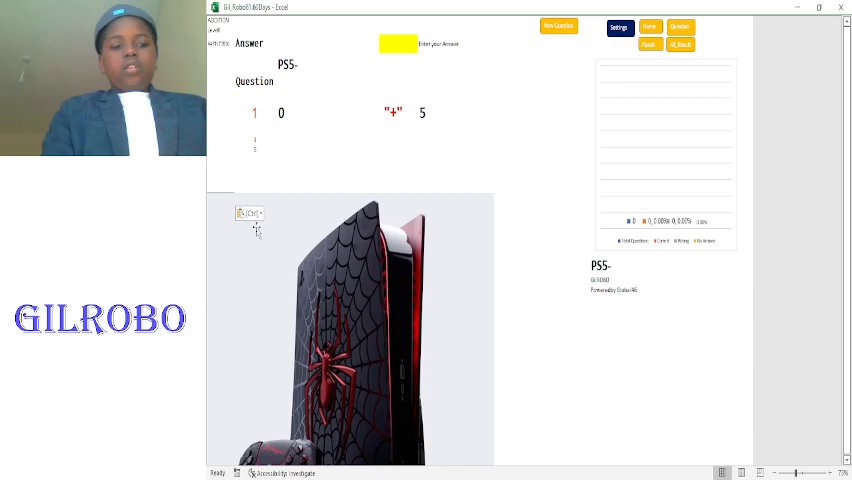
left_click(350, 330)
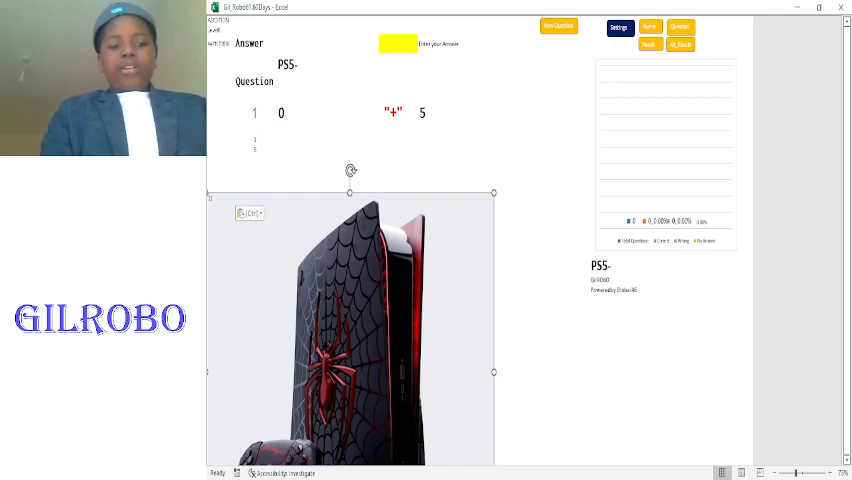
left_click_drag(350, 290, 400, 390)
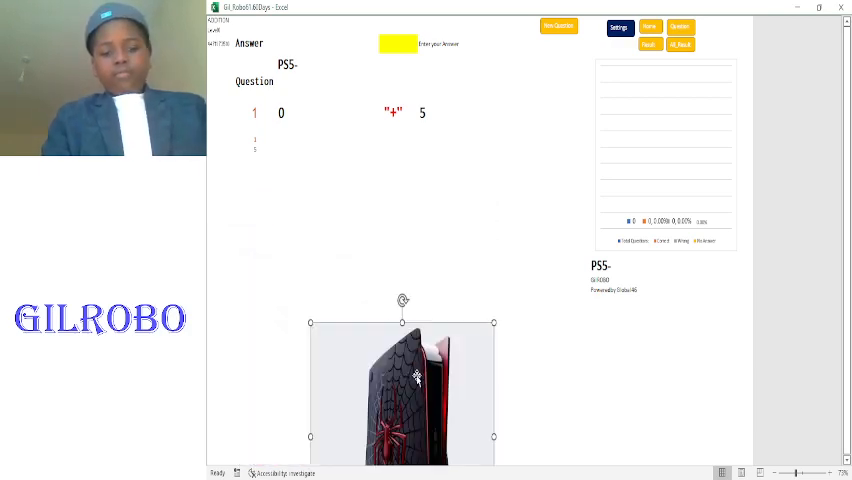
left_click_drag(402, 384, 296, 288)
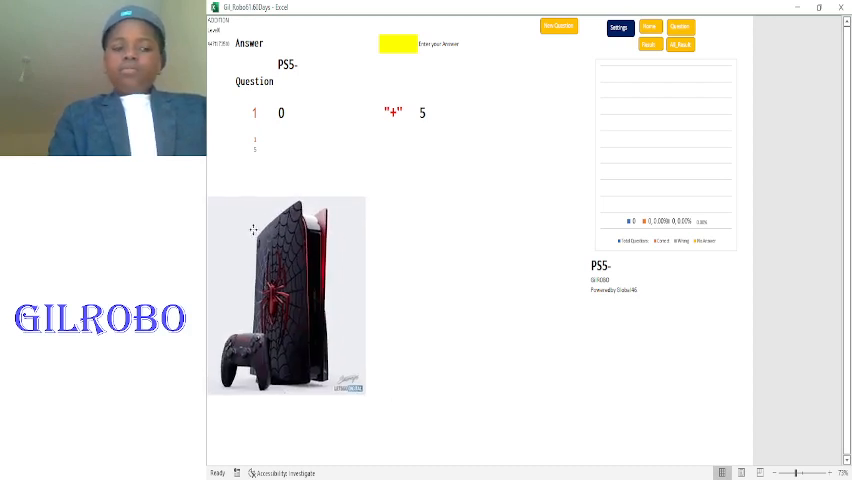
left_click(288, 296)
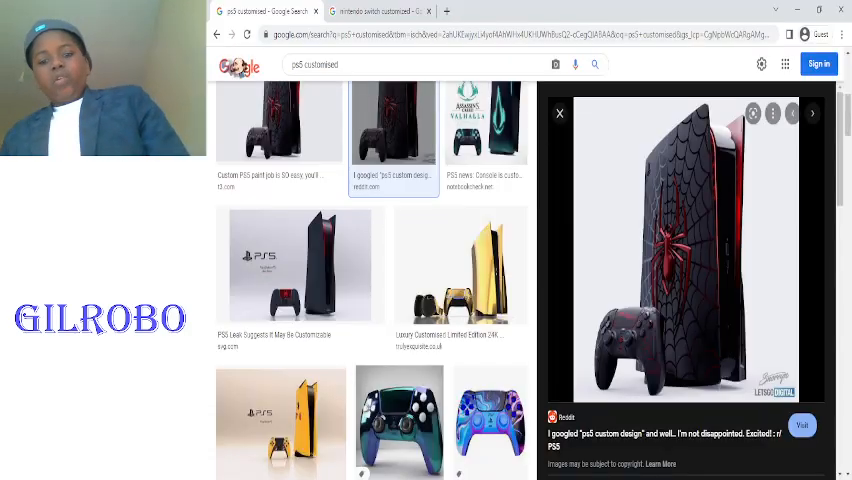
- Show the customised Nintendo Switch results and bring up the copy options for a Switch image
left_click(376, 12)
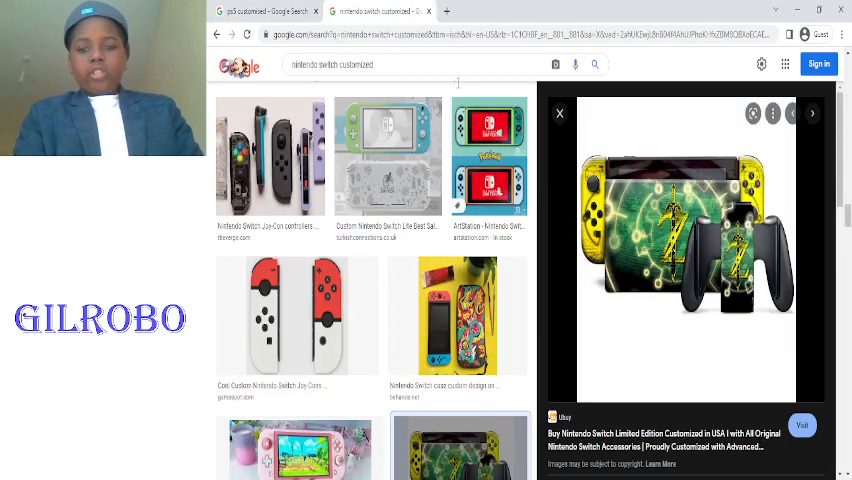
right_click(680, 240)
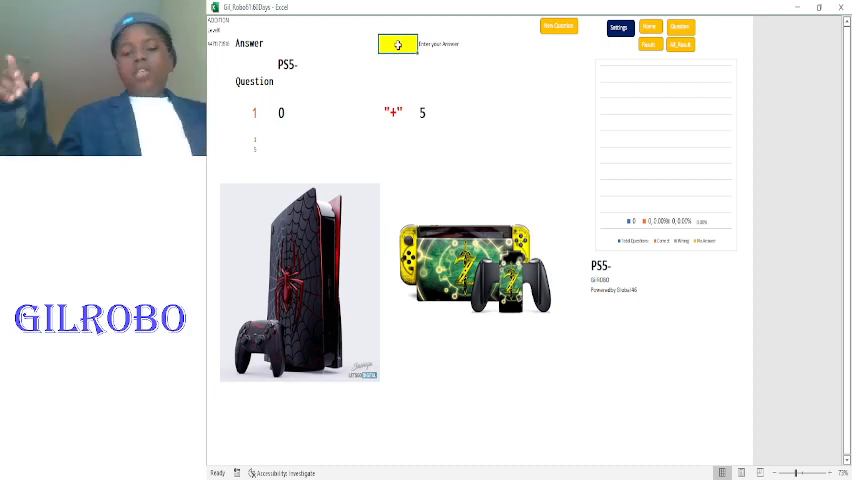
- Answer question 1 with 5, check question 2 as correct and advance to question 3, 4 + 9
type("5")
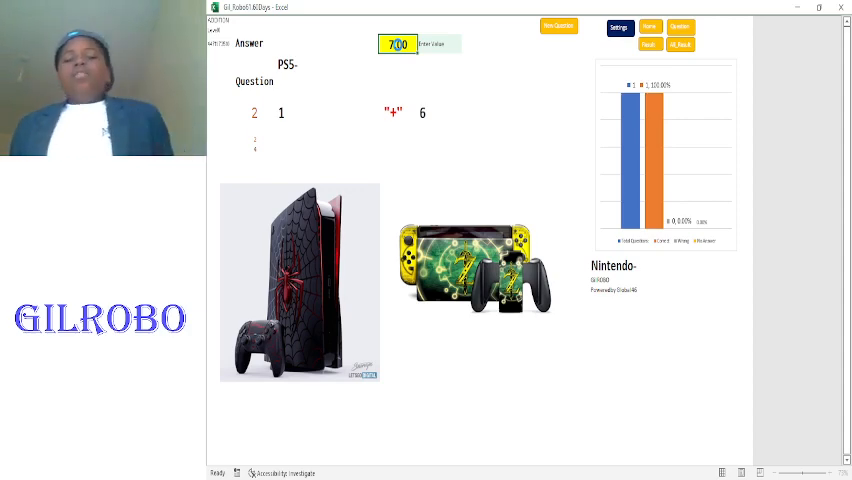
left_click(428, 44)
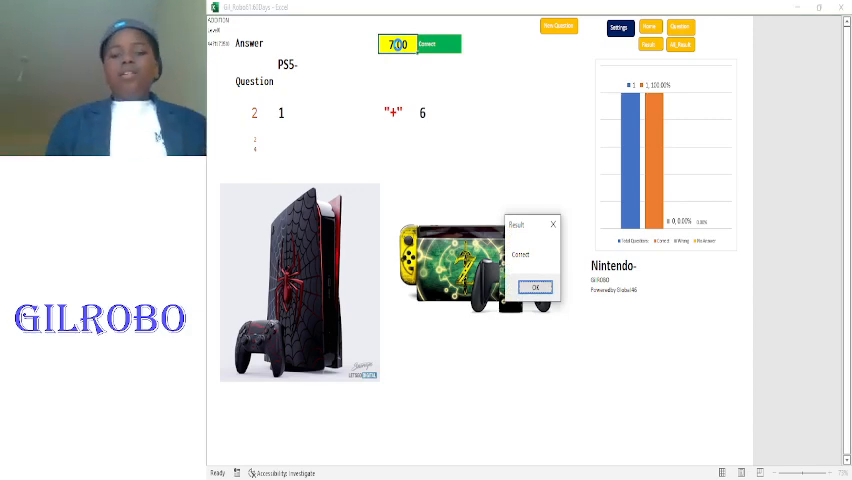
left_click(534, 288)
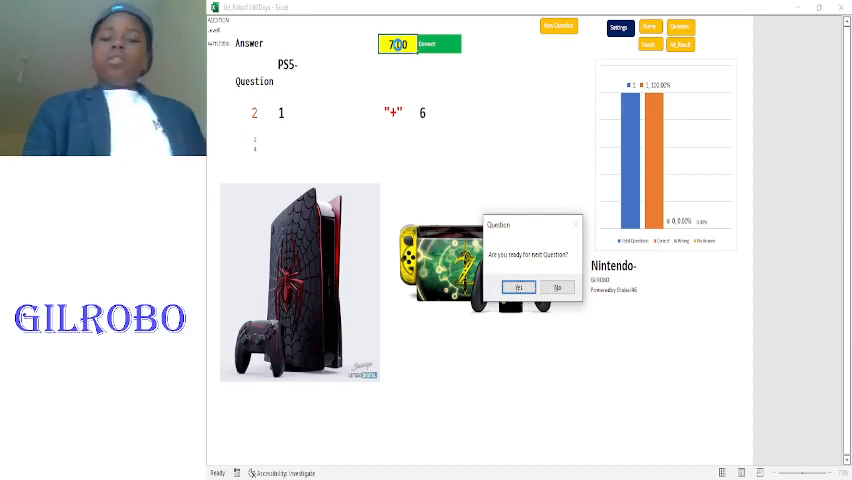
left_click(518, 288)
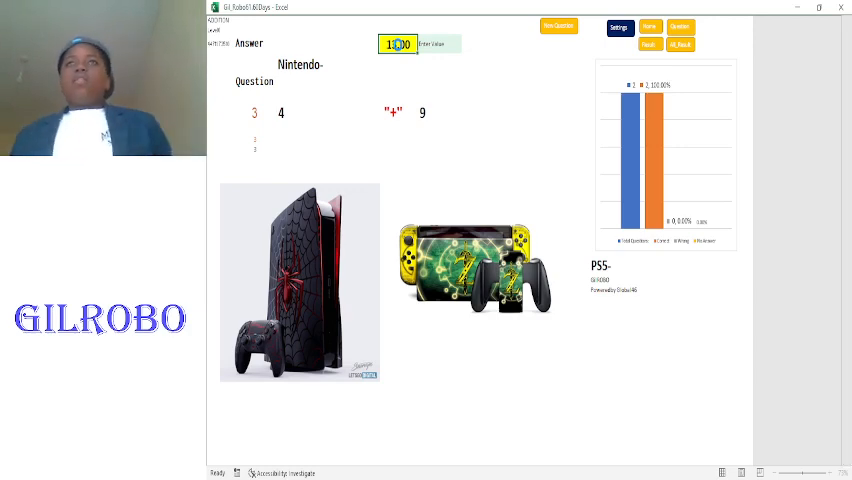
- Get question 3 marked correct, then check question 4's answer 6 and acknowledge the Correct message
left_click(428, 44)
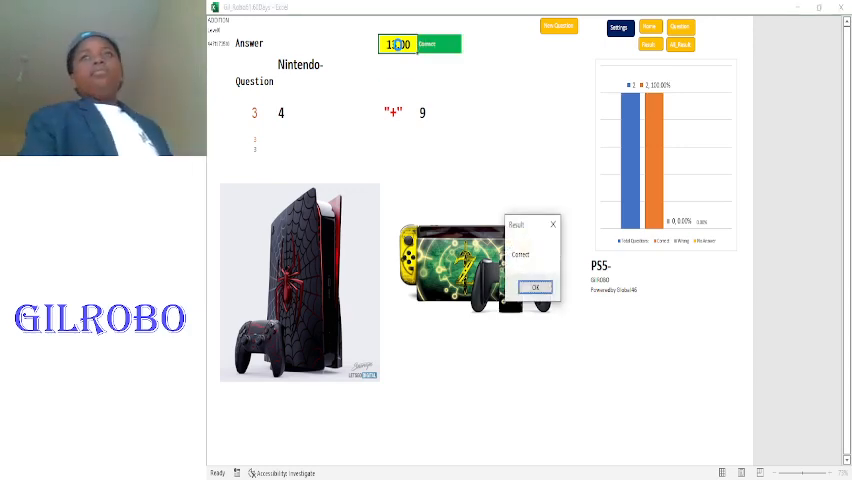
left_click(534, 288)
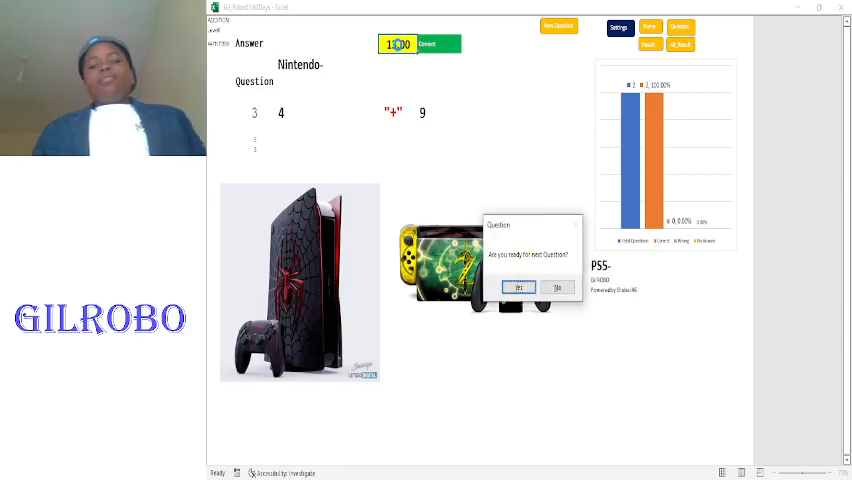
left_click(516, 288)
type("6")
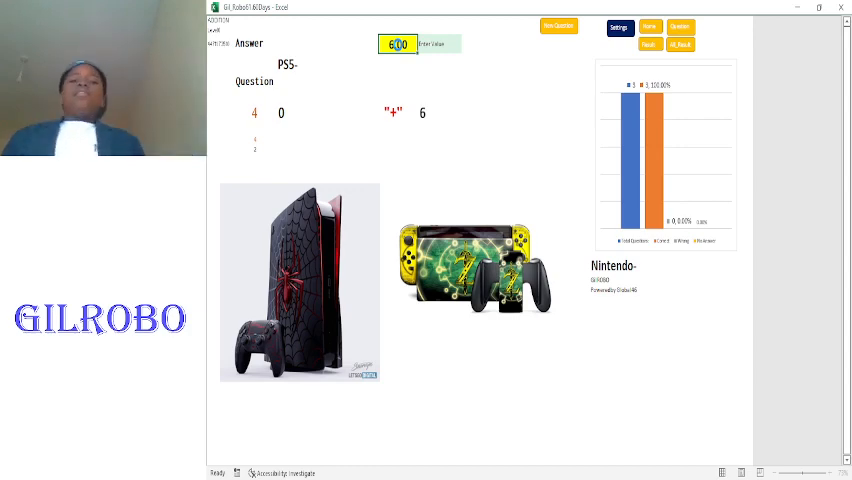
left_click(428, 44)
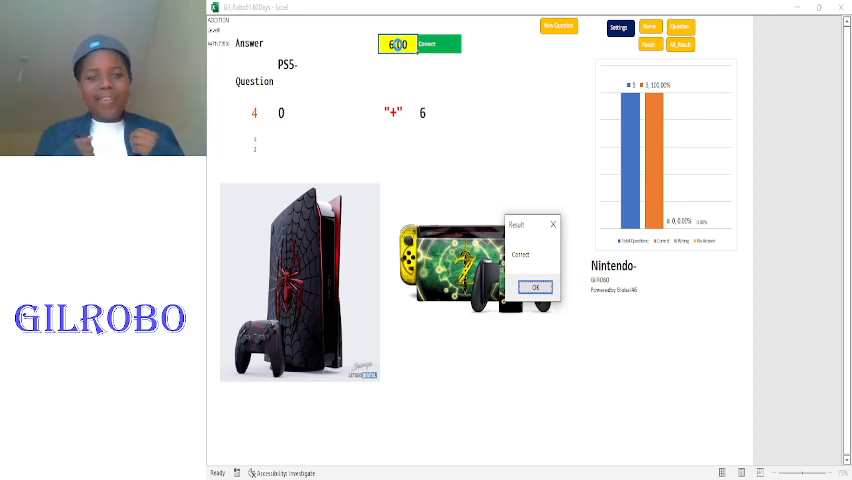
left_click(536, 288)
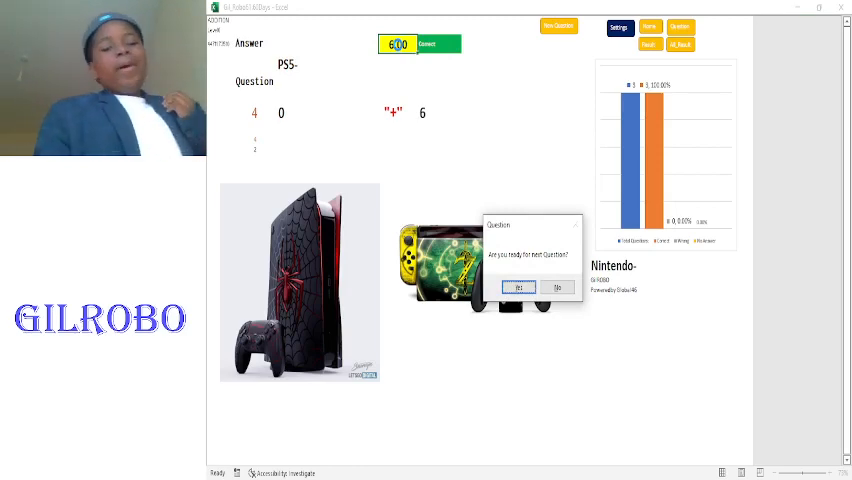
- Answer question 5, 6 + 6, and acknowledge the Correct message
left_click(518, 288)
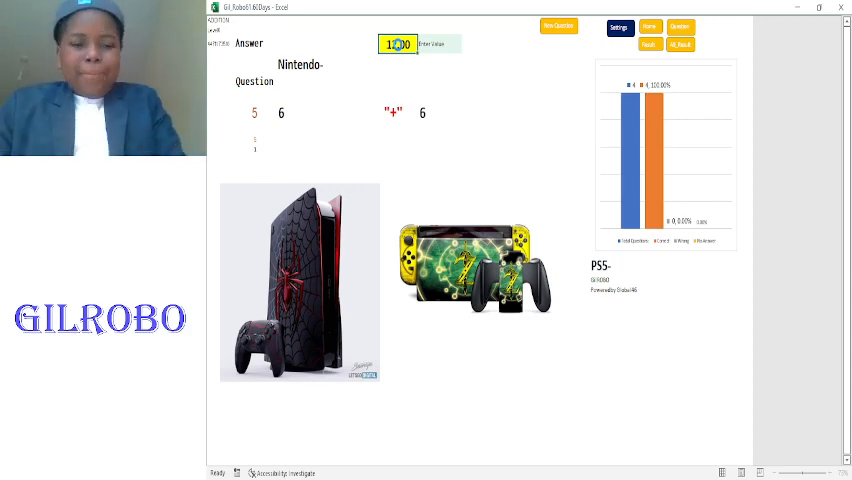
left_click(428, 44)
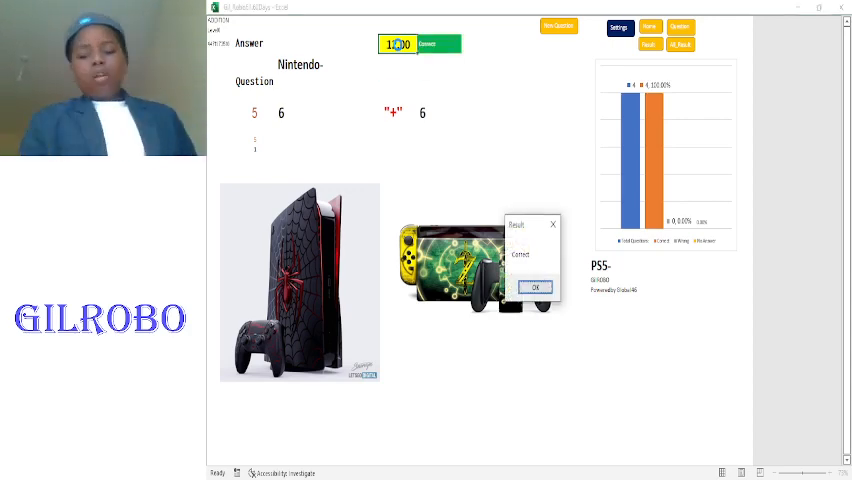
left_click(534, 288)
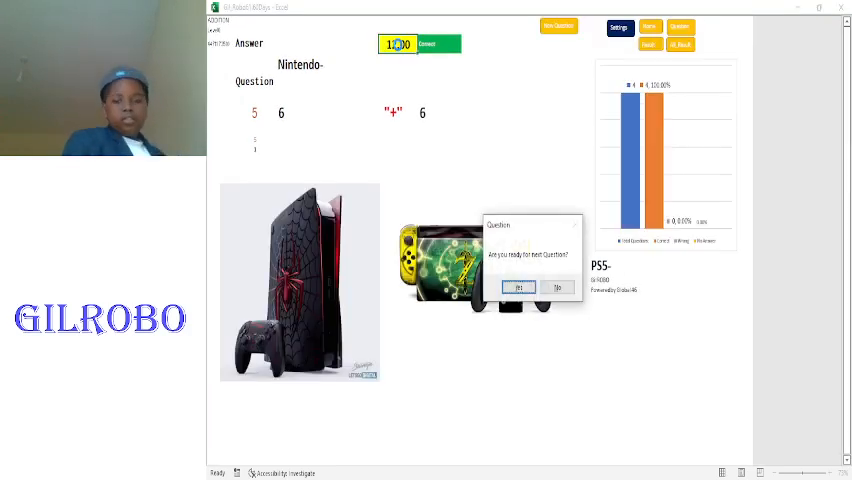
- Confirm readiness again and dismiss the End Of Game message
left_click(518, 288)
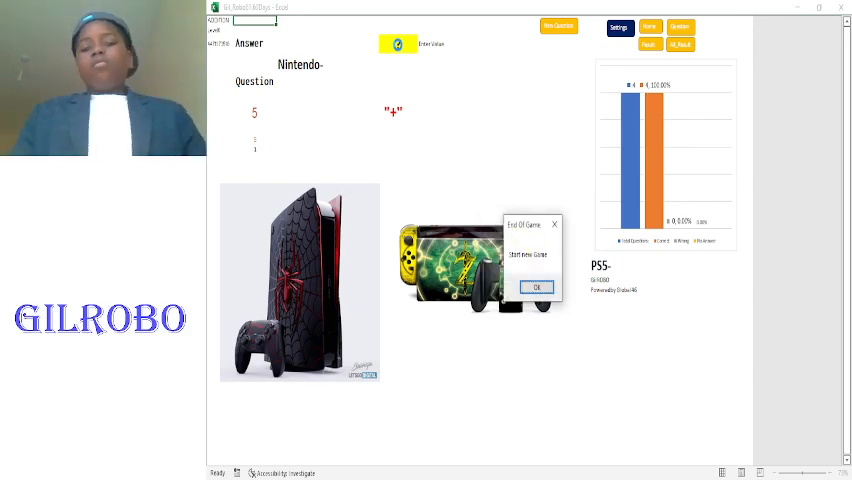
left_click(536, 288)
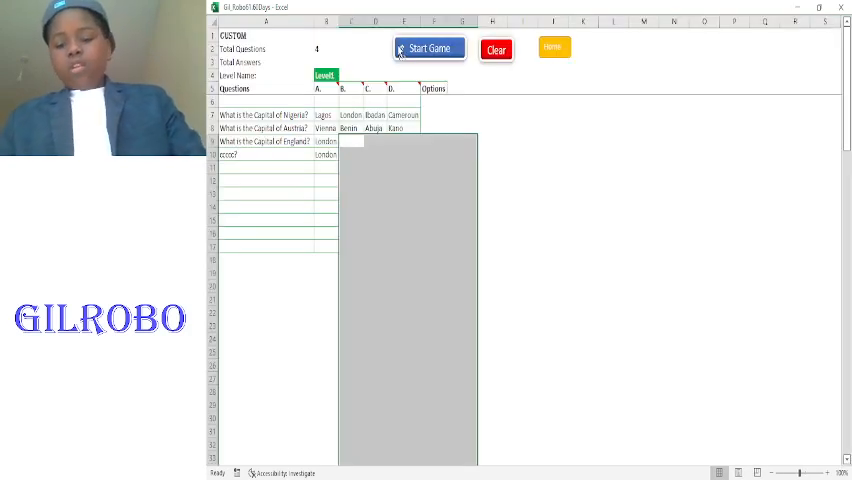
- Return to the game sheet and bring up options on the results chart
left_click(428, 48)
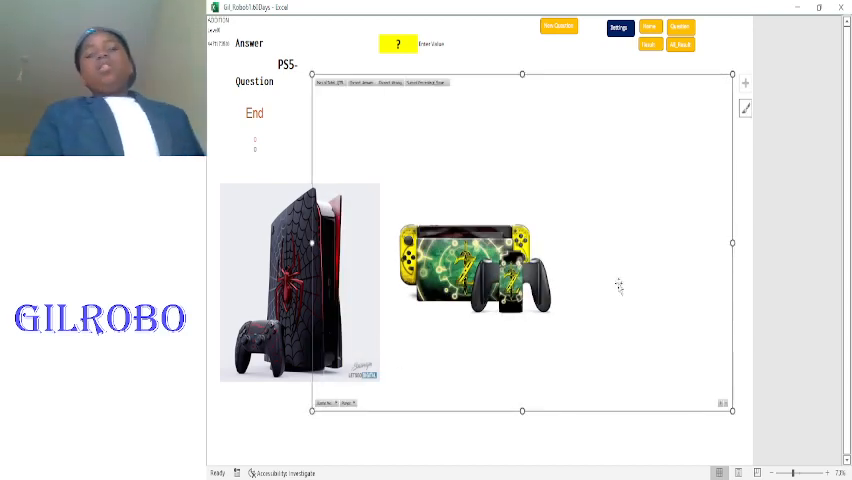
right_click(620, 286)
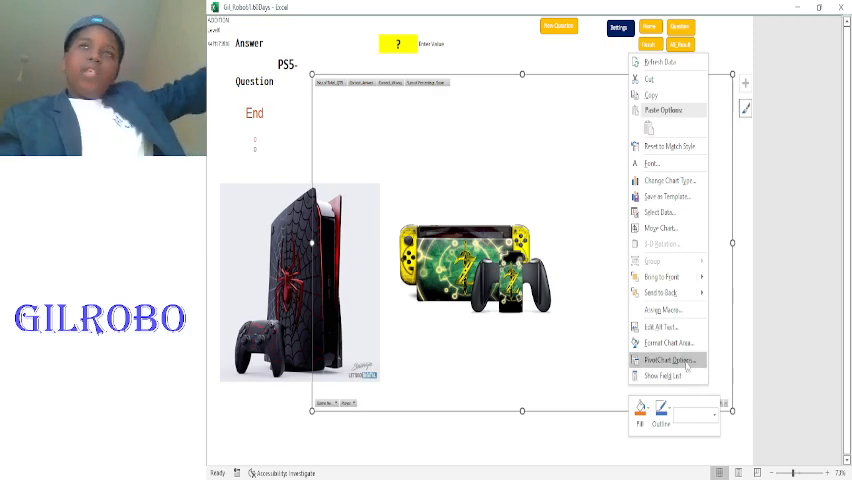
mouse_move(676, 376)
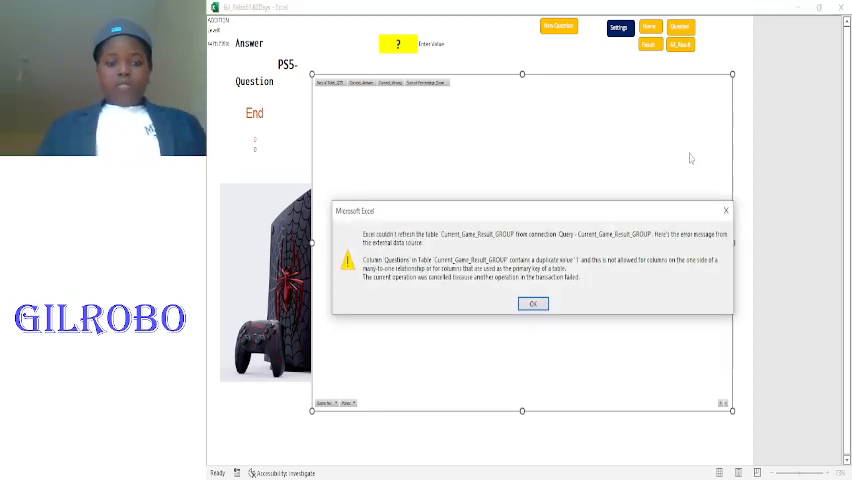
- Dismiss the data refresh errors and select the results chart
left_click(532, 304)
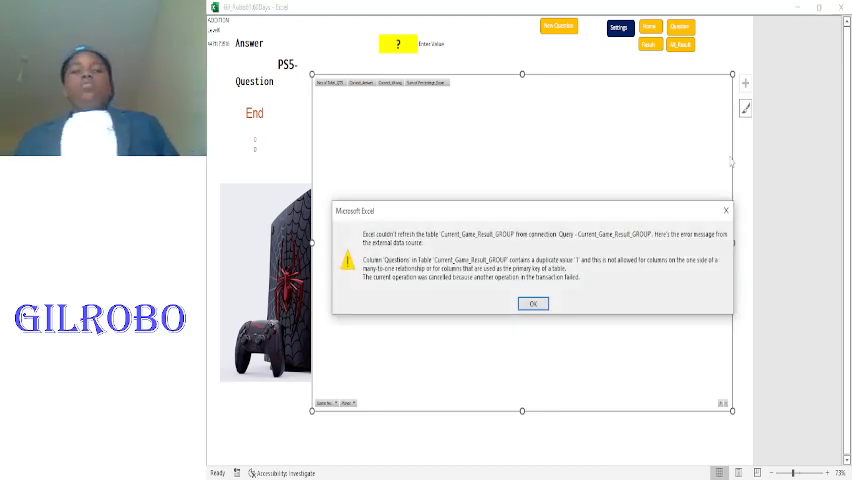
left_click(532, 304)
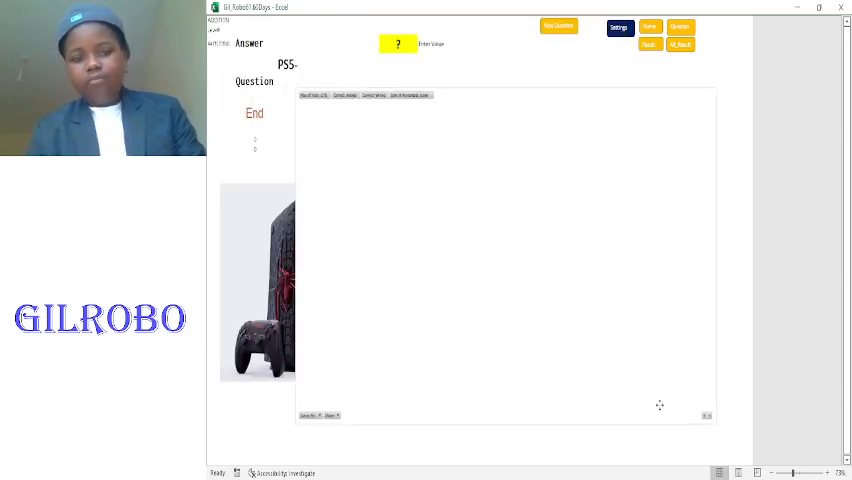
left_click(504, 250)
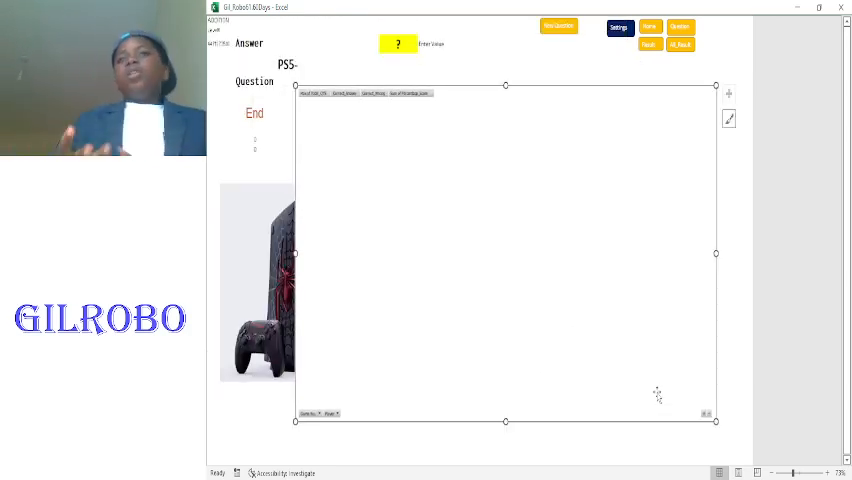